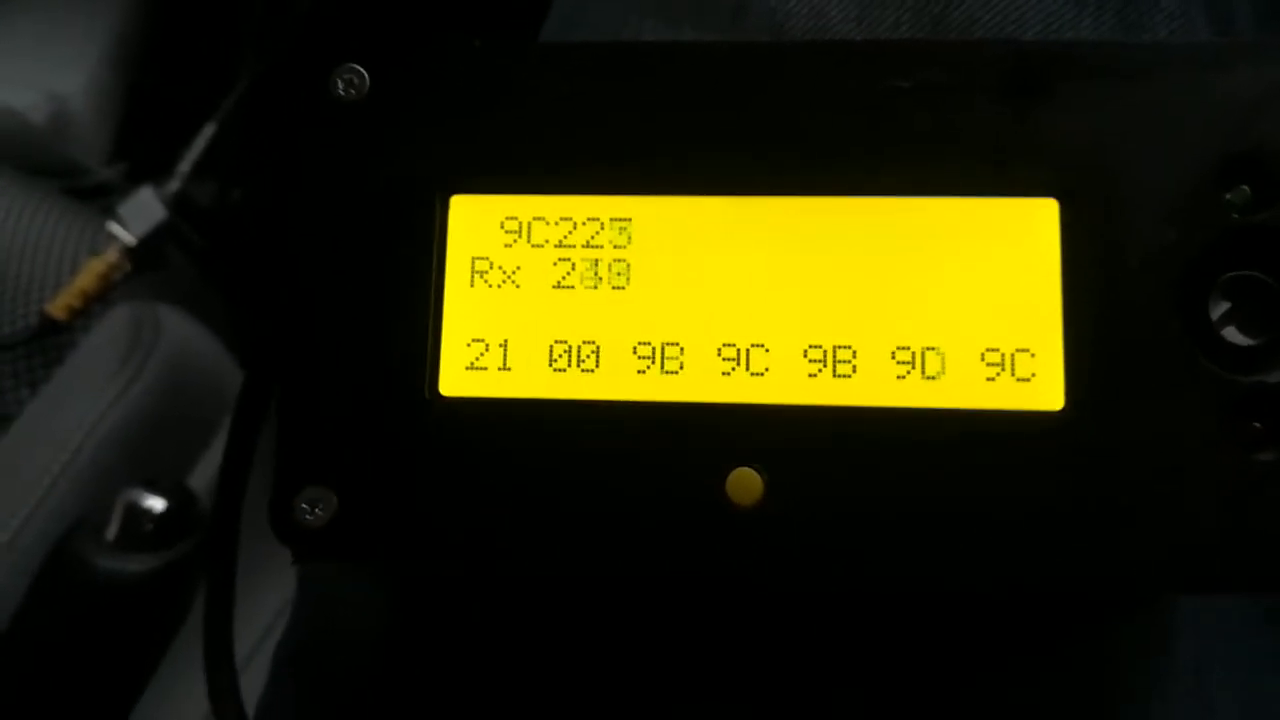
pyautogui.click(736, 492)
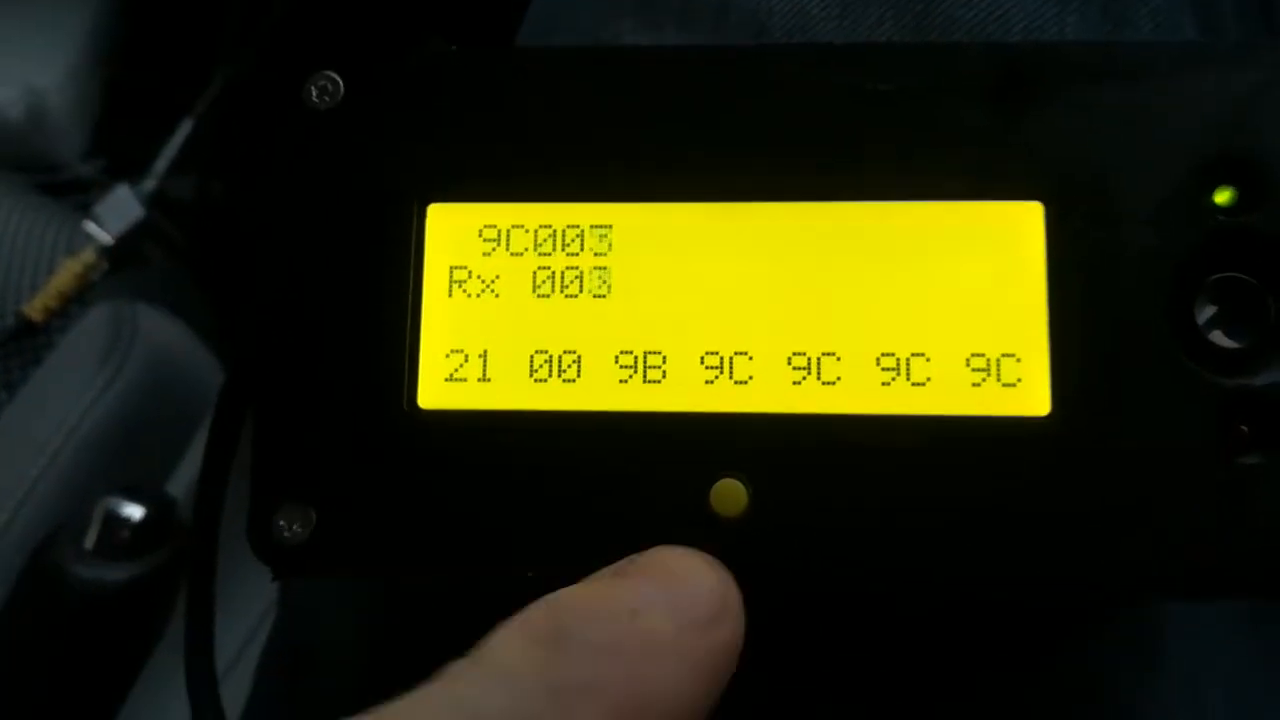
pyautogui.click(730, 498)
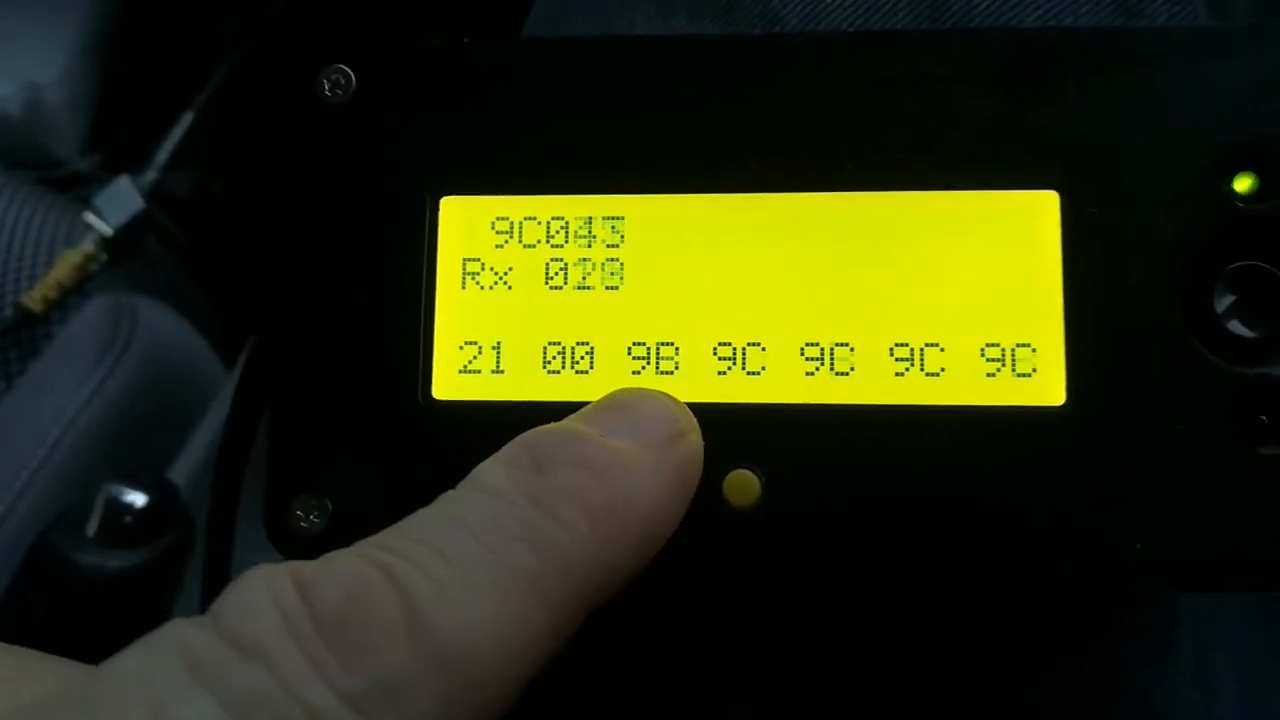